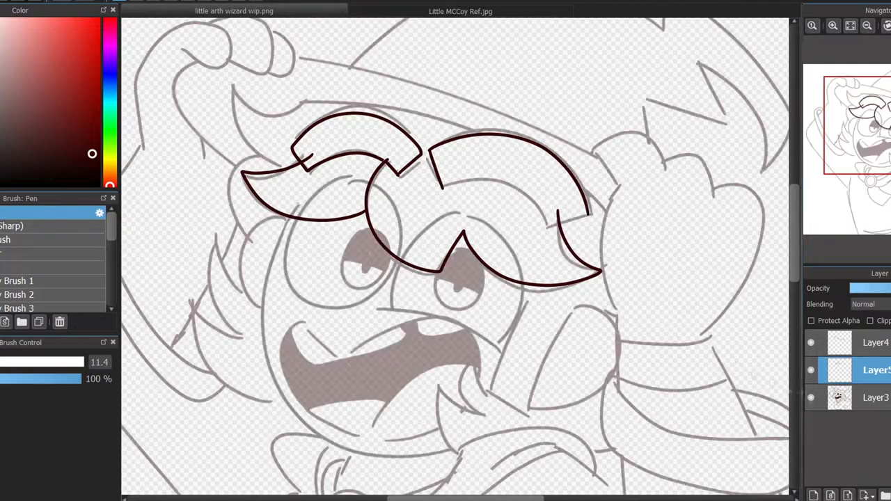
- Undo a stroke and ink the left round lens of the glasses below the eyebrows
key("ctrl+z")
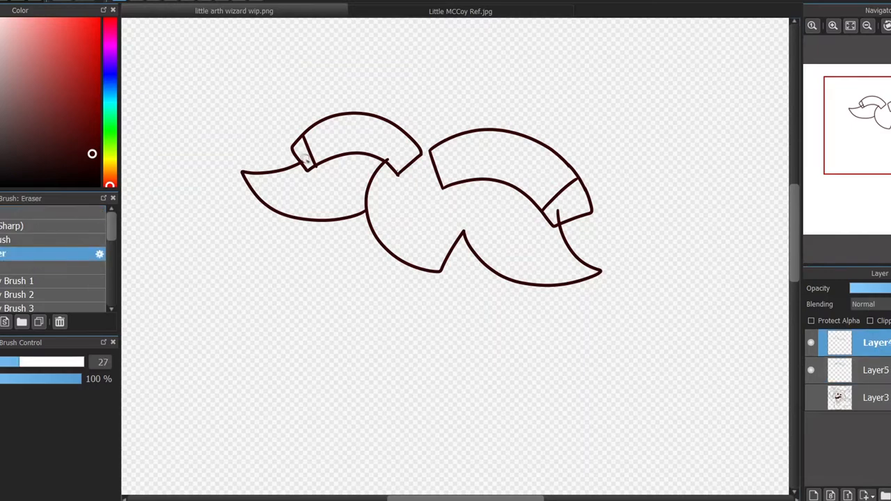
left_click(810, 370)
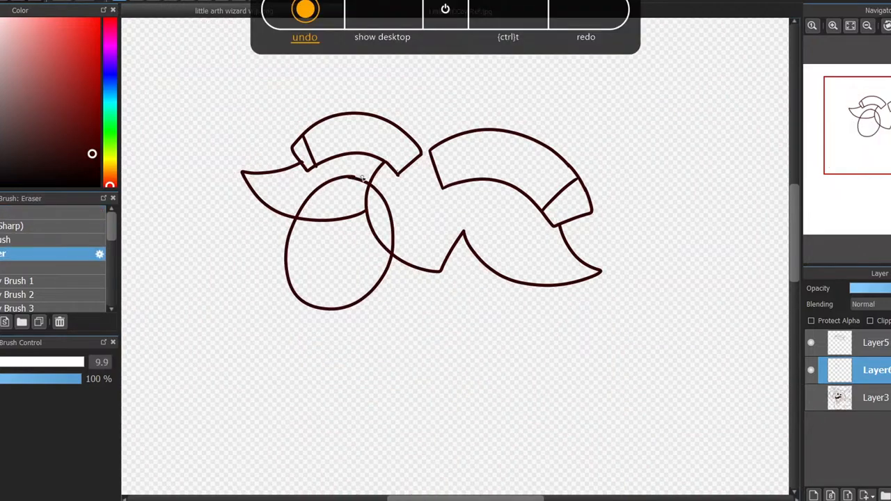
- Add new layers and ink the right lens and both iris outlines
left_click(508, 37)
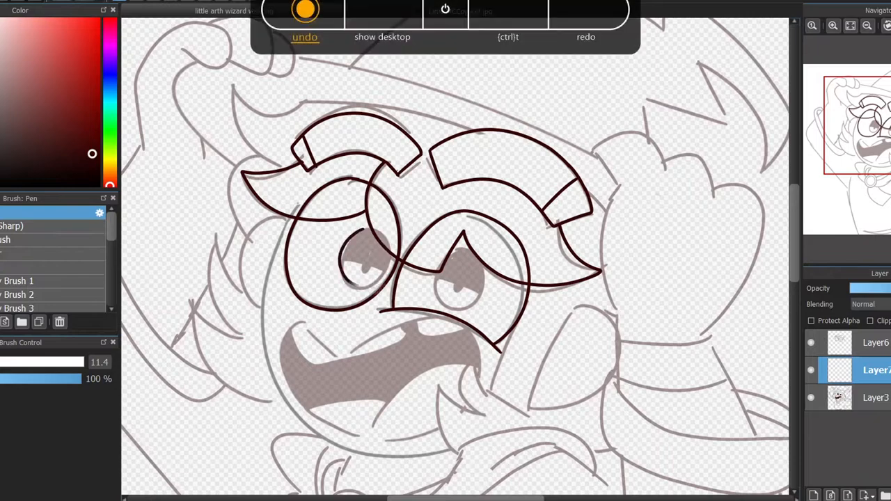
left_click(508, 11)
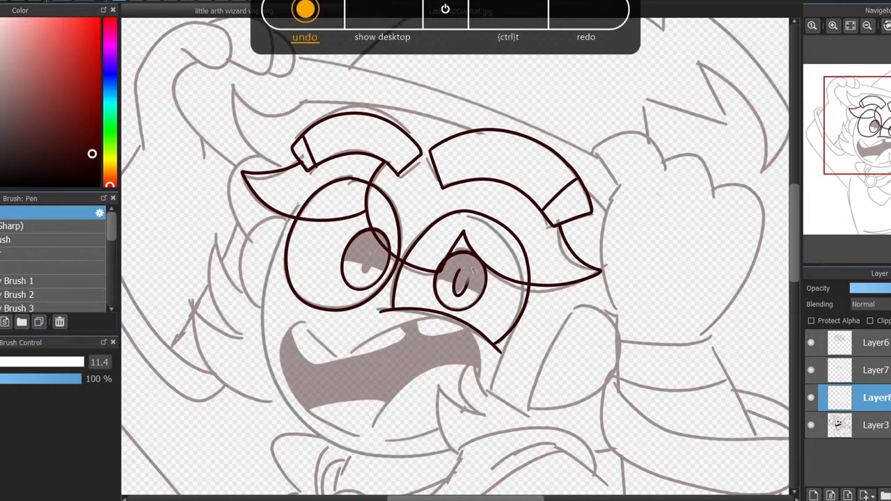
- Fill both irises dark with white sparkle highlights and outline the right hand on the hat
left_click(305, 24)
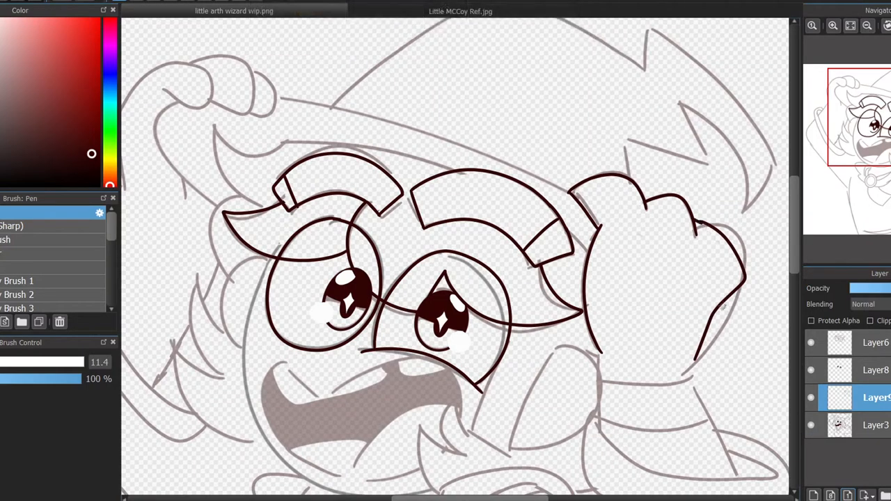
- Scroll up and ink the long hat brim, top hand, side hair tufts and wrist cuff
scroll("down", 3)
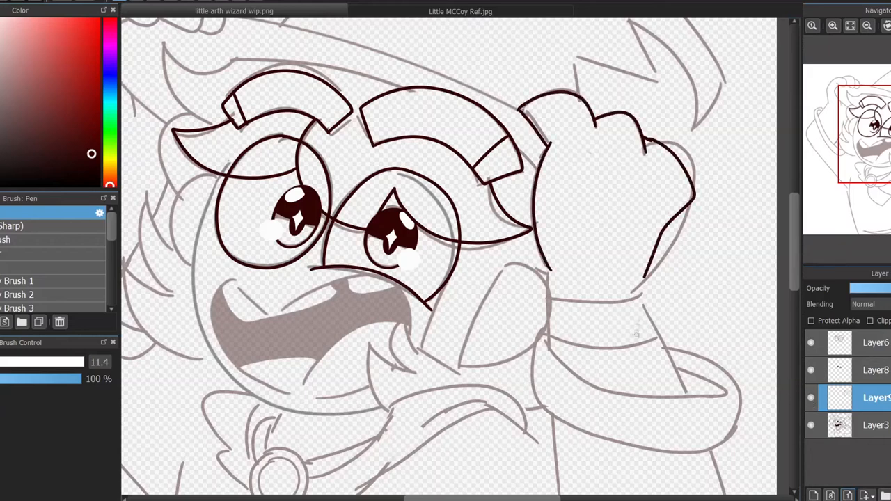
left_click_drag(550, 272, 689, 389)
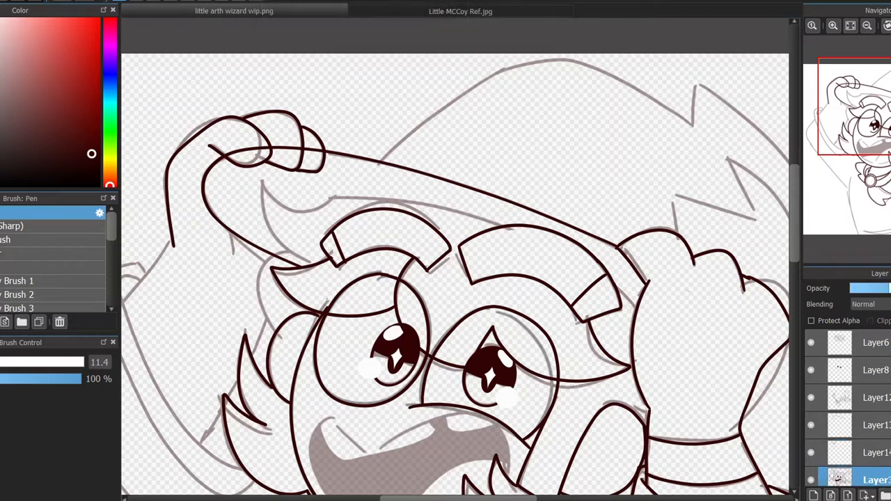
- Ink the raised left arm, face outline, hair tufts, dark-filled collar and round brooch
left_click(52, 253)
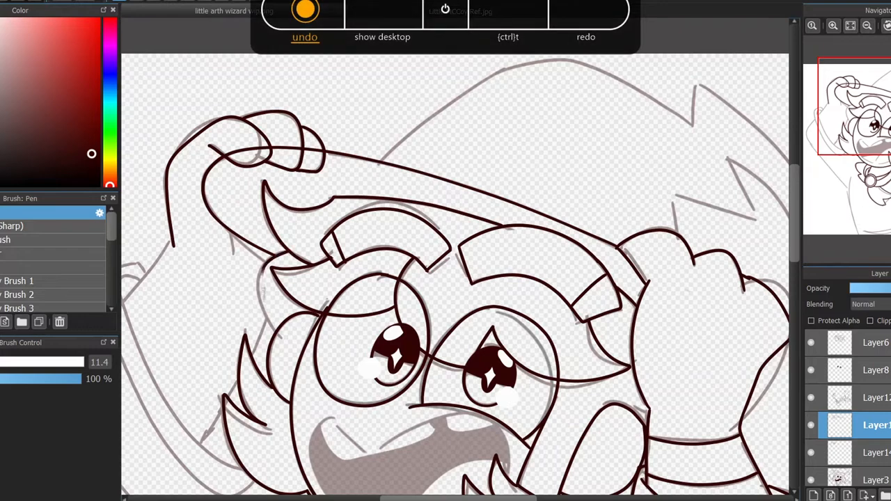
left_click(305, 36)
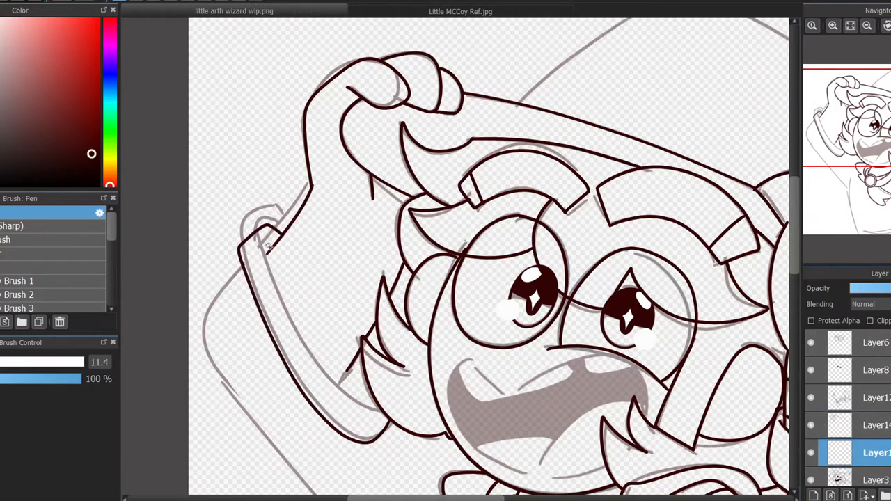
scroll("down", 3)
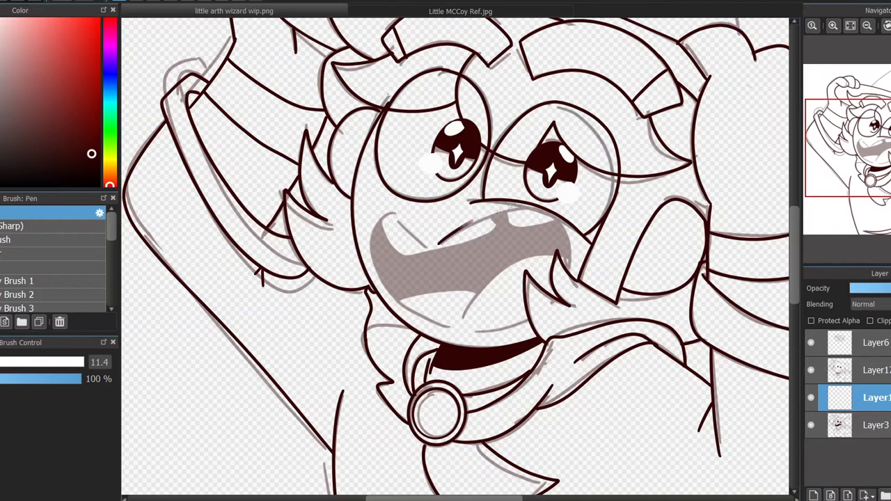
- Ink the upper teeth inside the mouth and hide the grey sketch layer
left_click(508, 9)
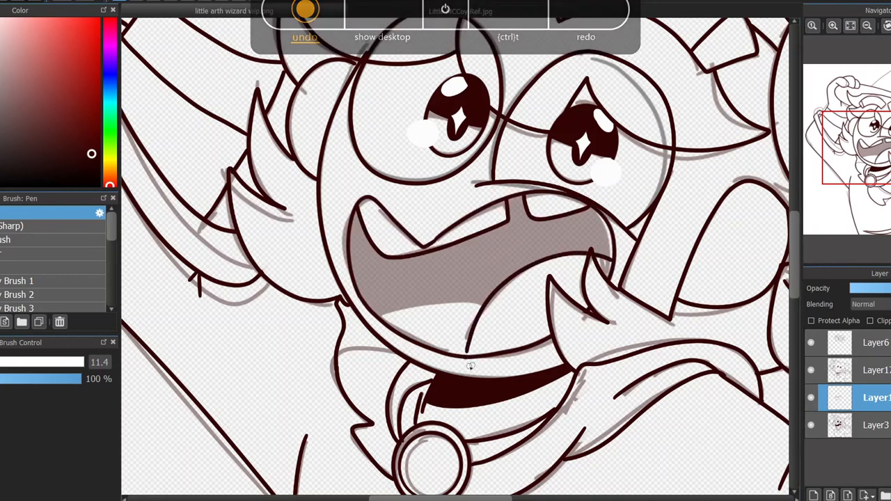
left_click(305, 36)
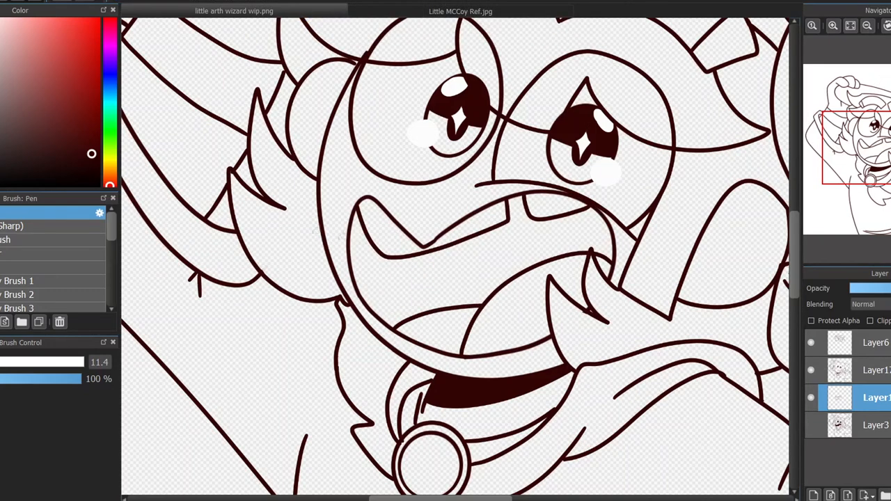